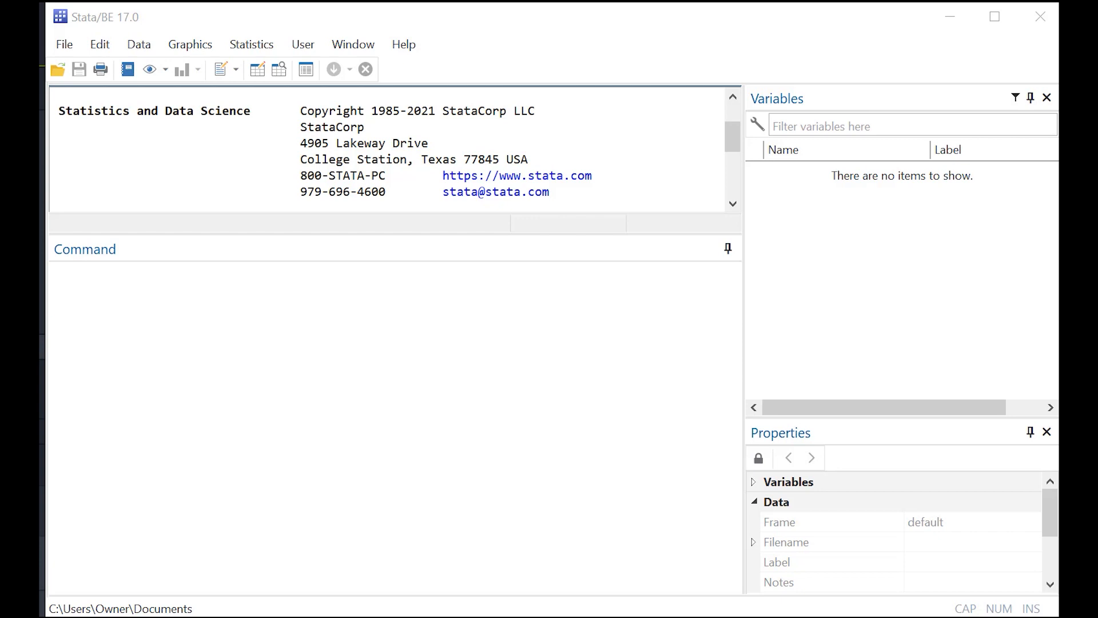
mouse_move(748, 369)
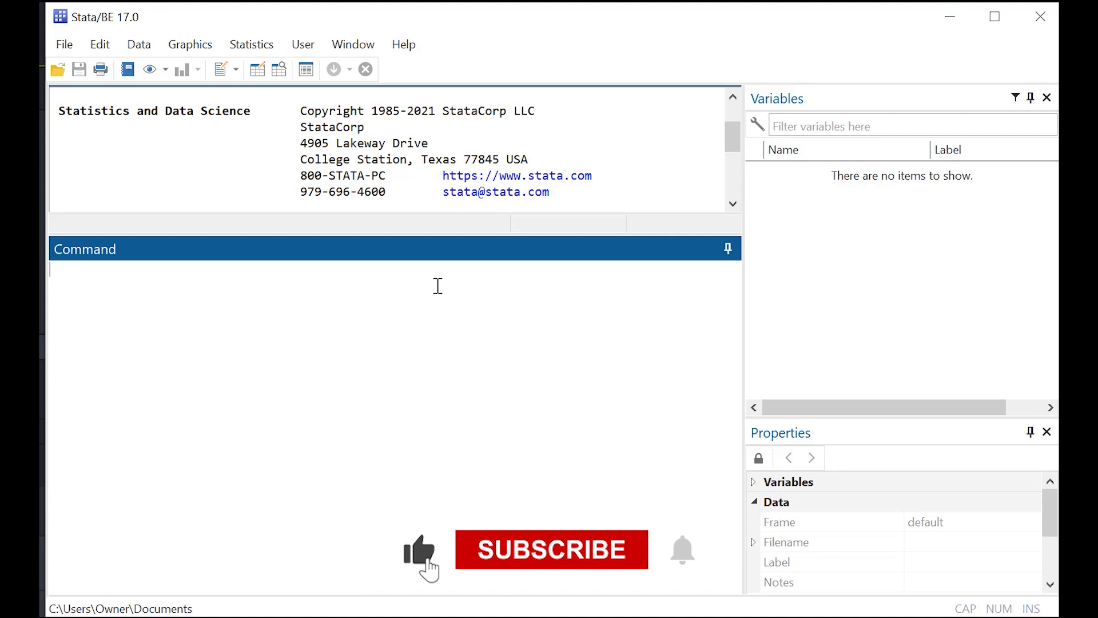
Run set obs 400 and drawnorm weight_a, mean(80) sd(10), then edit the data
text(set obs 400)
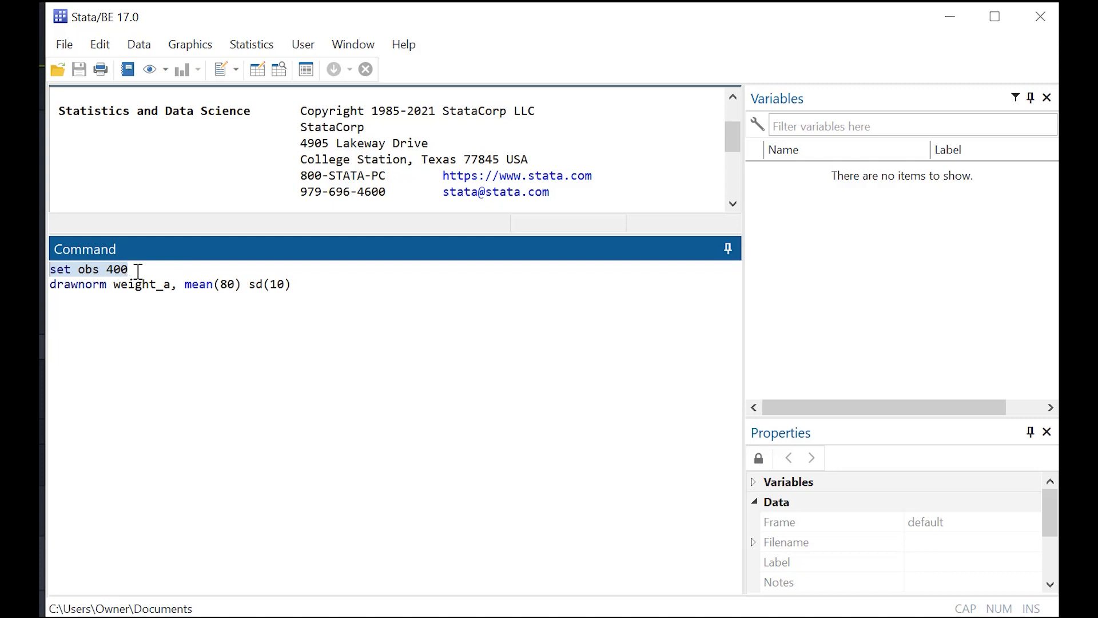
click(70, 284)
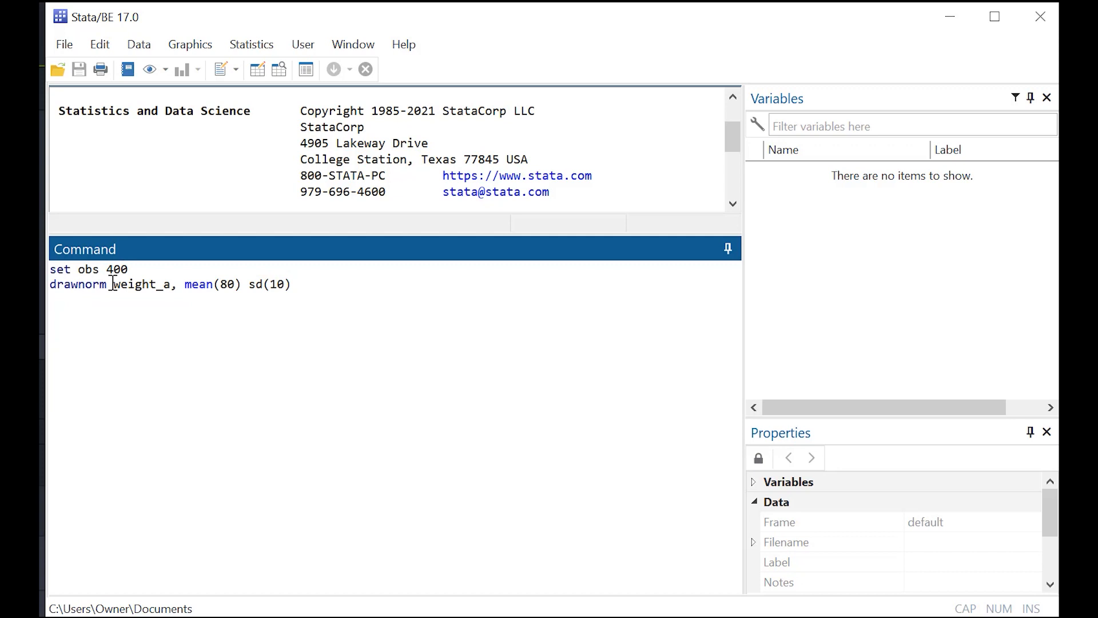
double_click(144, 284)
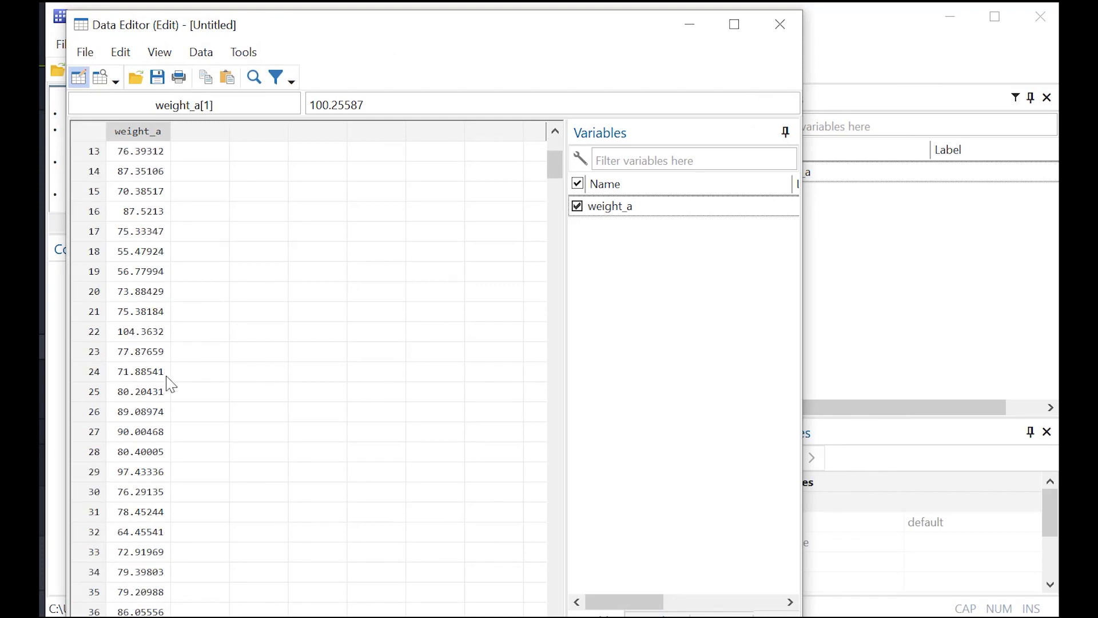
Scroll through the simulated weight_a rows, then minimize the Data Editor
scroll(down, 3)
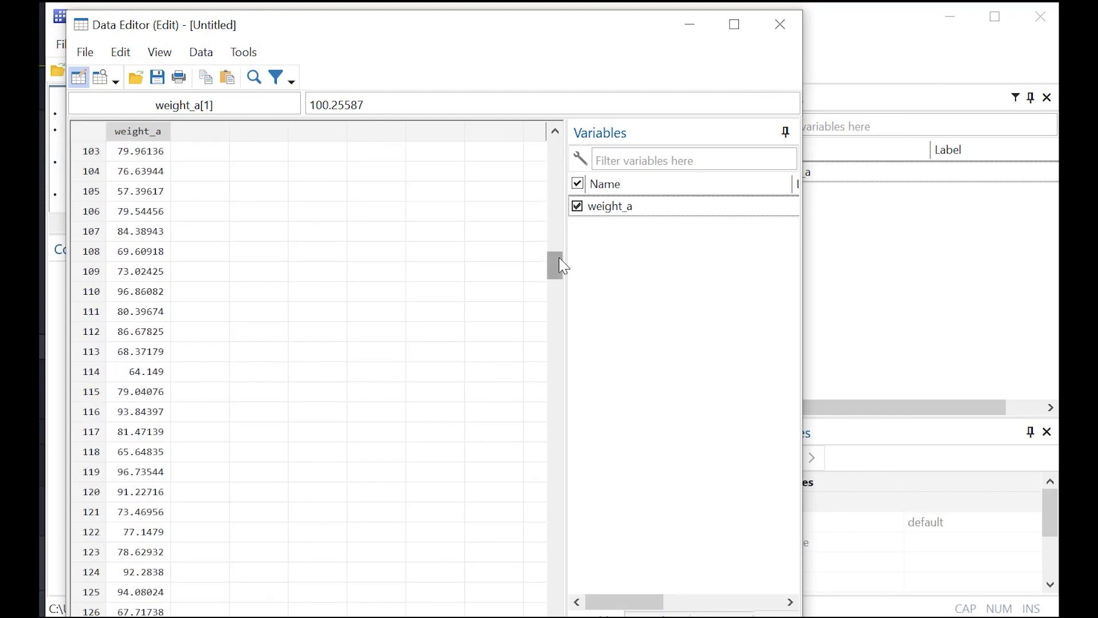
drag(553, 264, 554, 430)
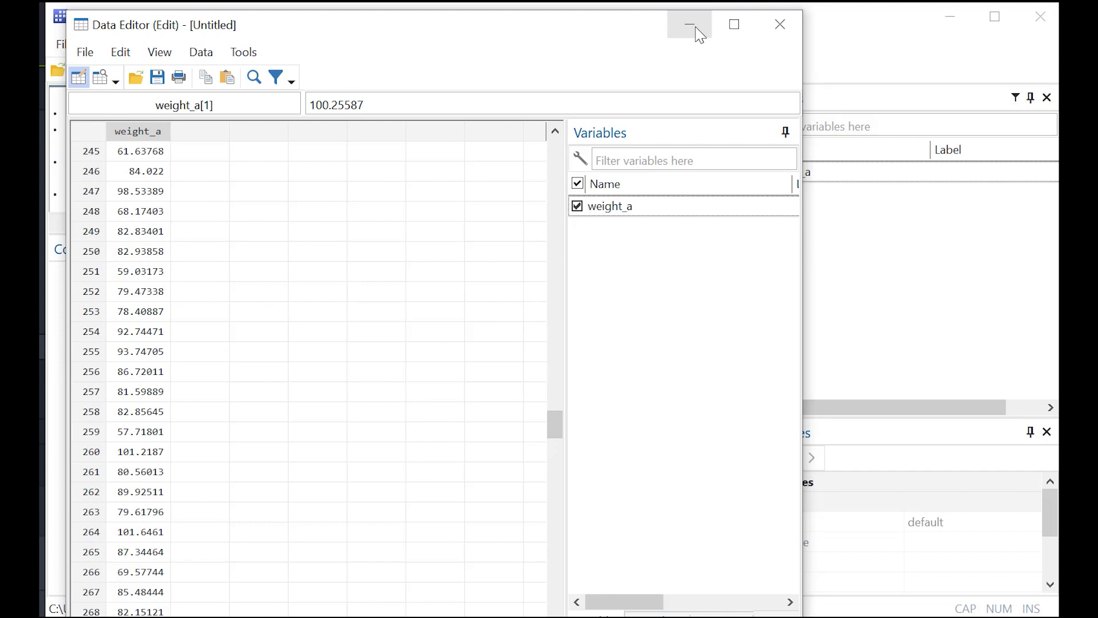
click(688, 24)
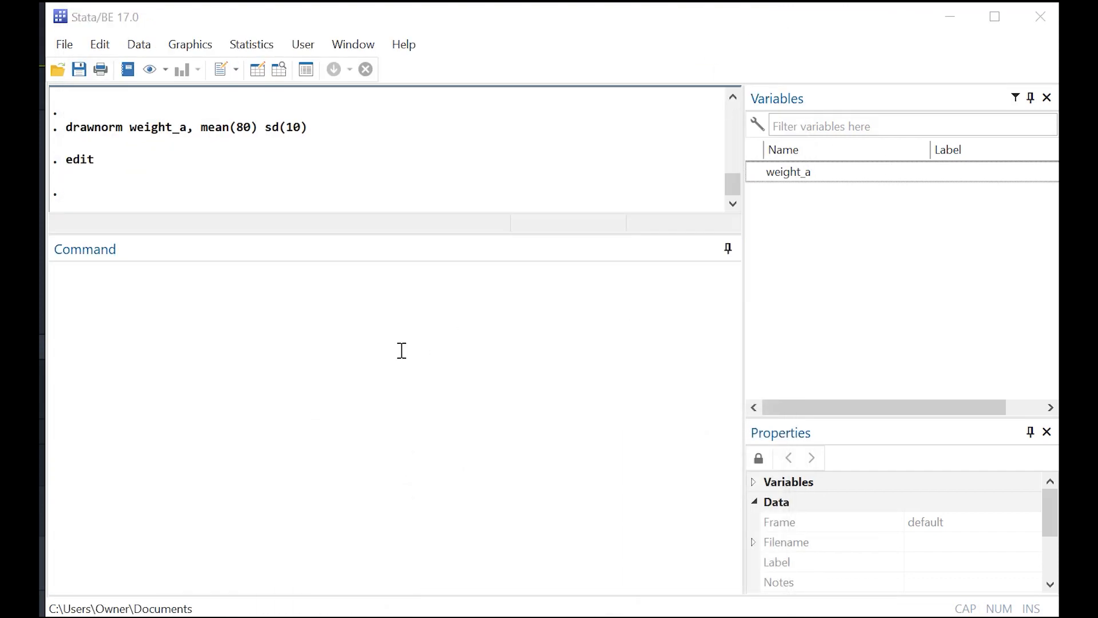
Round weight_a to 1, 0.5, 0.25 and 0.1 into four new variables, then run ed
drag(355, 231, 356, 318)
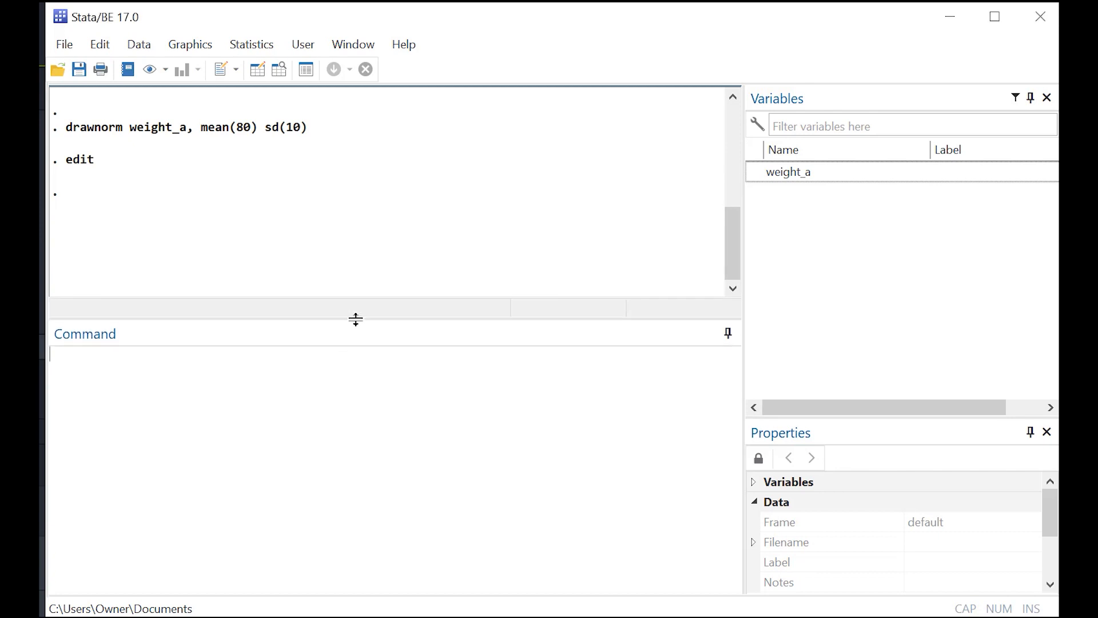
text(gen weight_integer = round(weight_a))
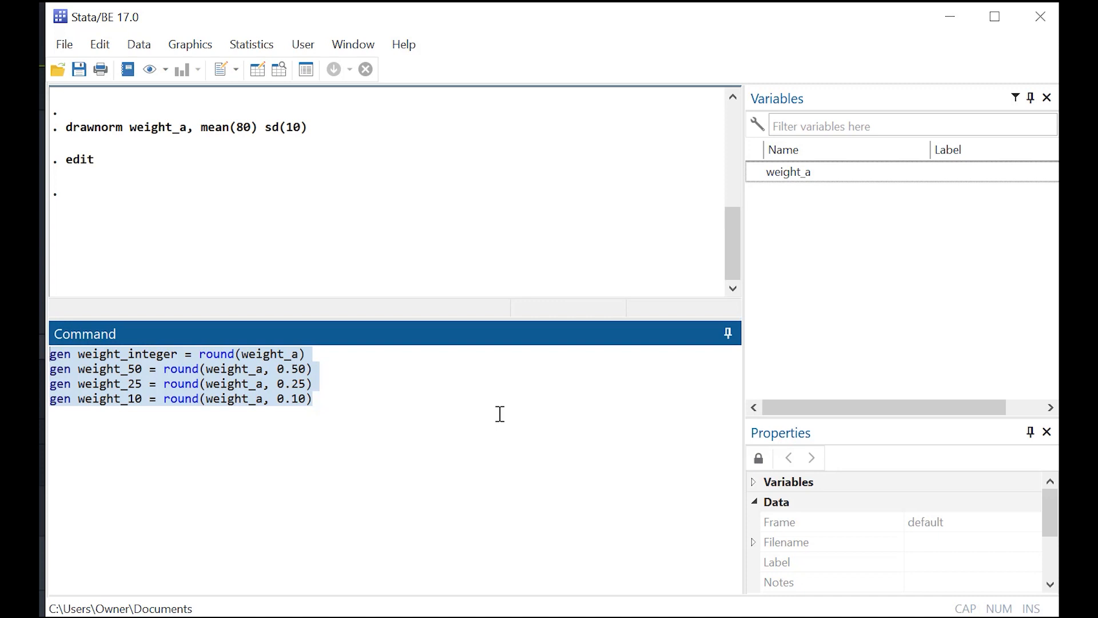
mouse_move(284, 391)
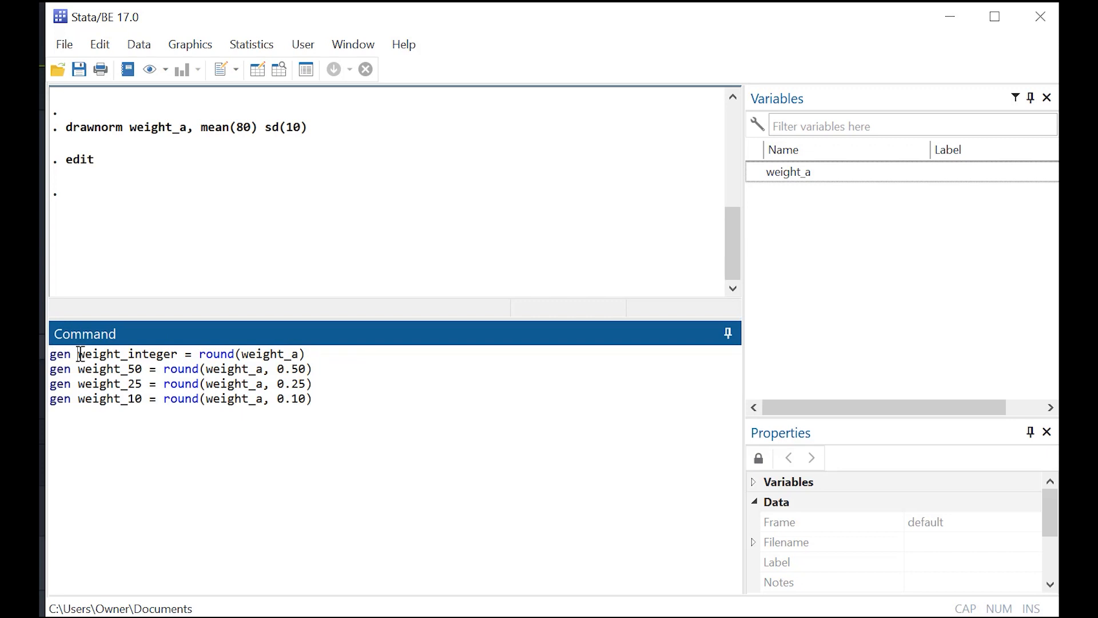
double_click(128, 353)
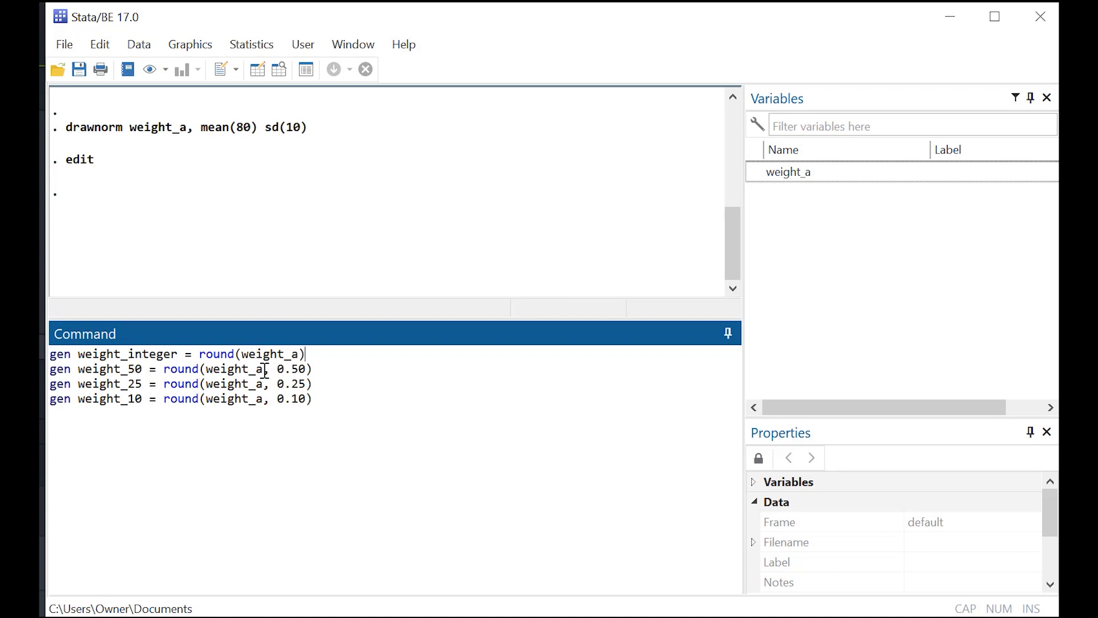
double_click(234, 369)
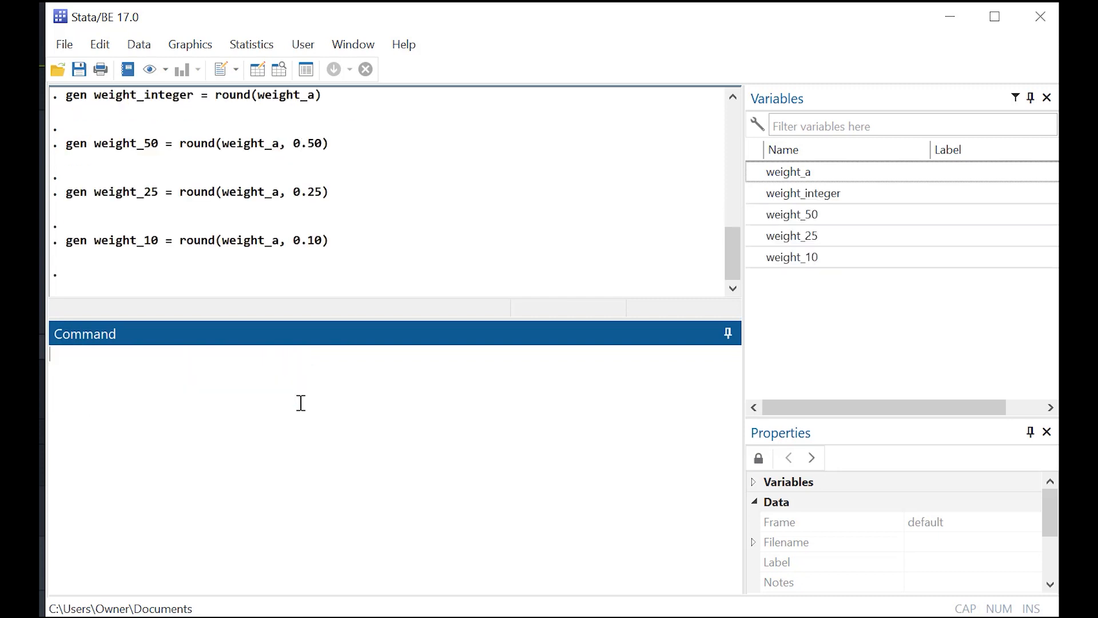
text(ed)
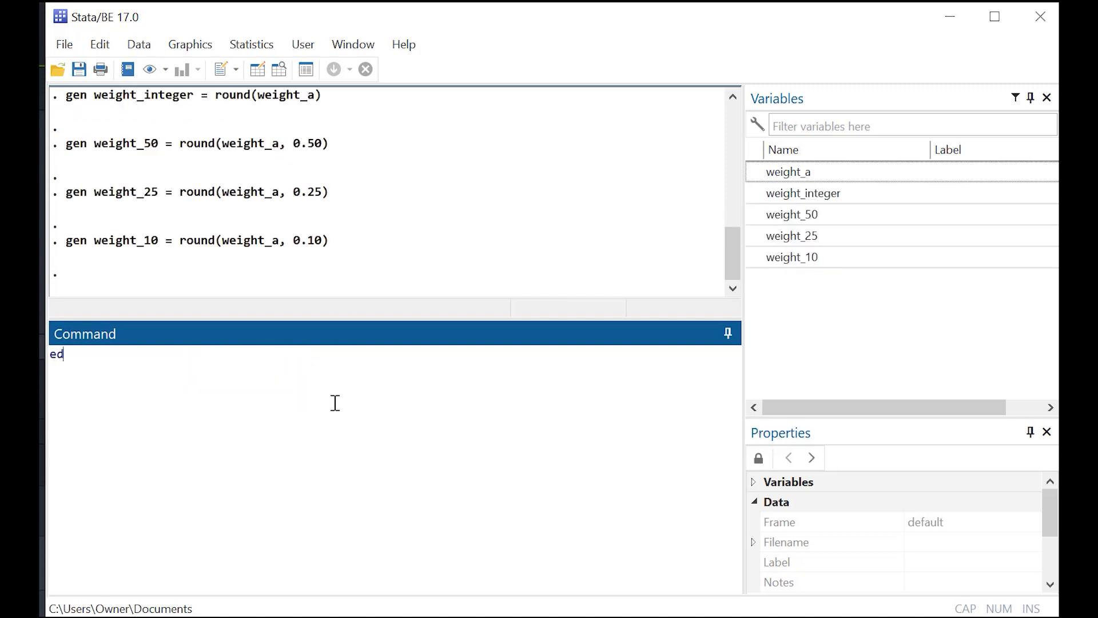
key(Return)
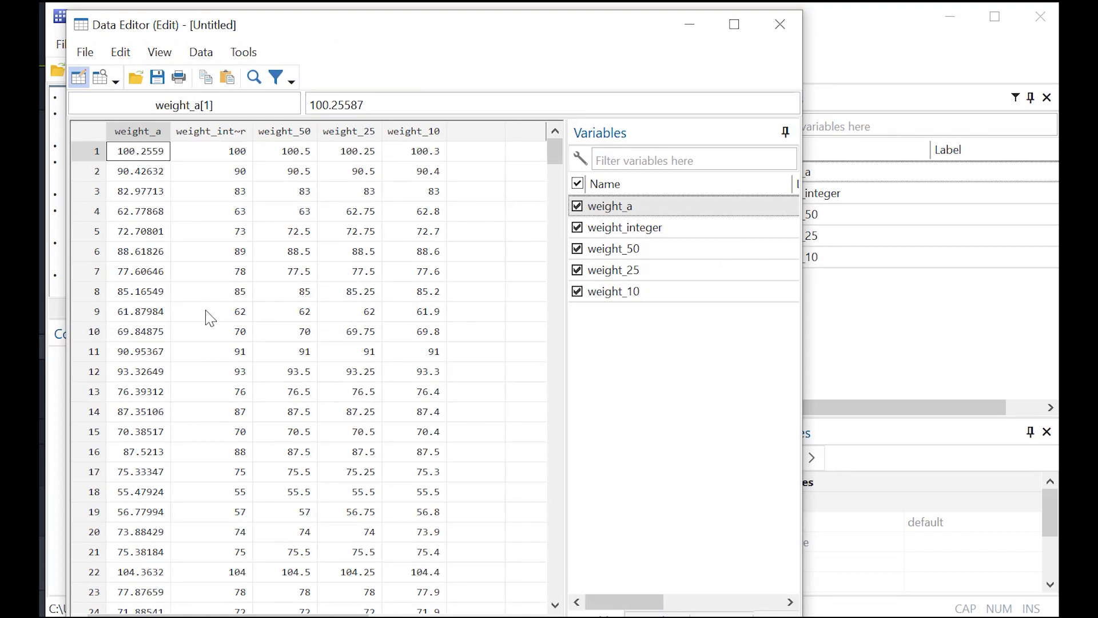
Check the rounded columns for observations 6, 7 and 10, then minimize the Data Editor
click(212, 251)
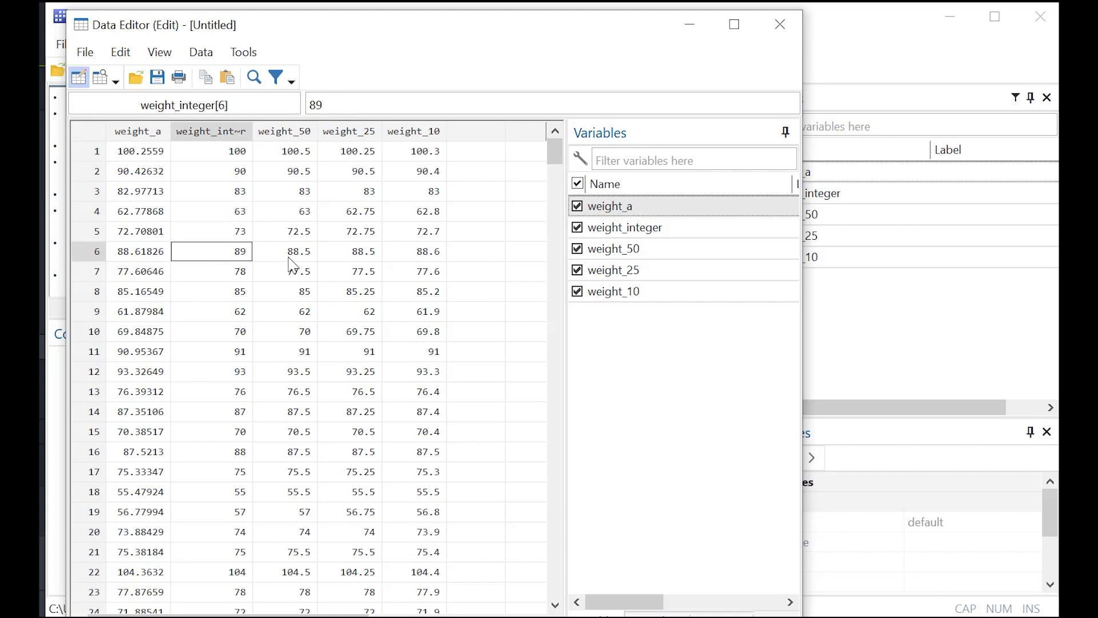
click(284, 251)
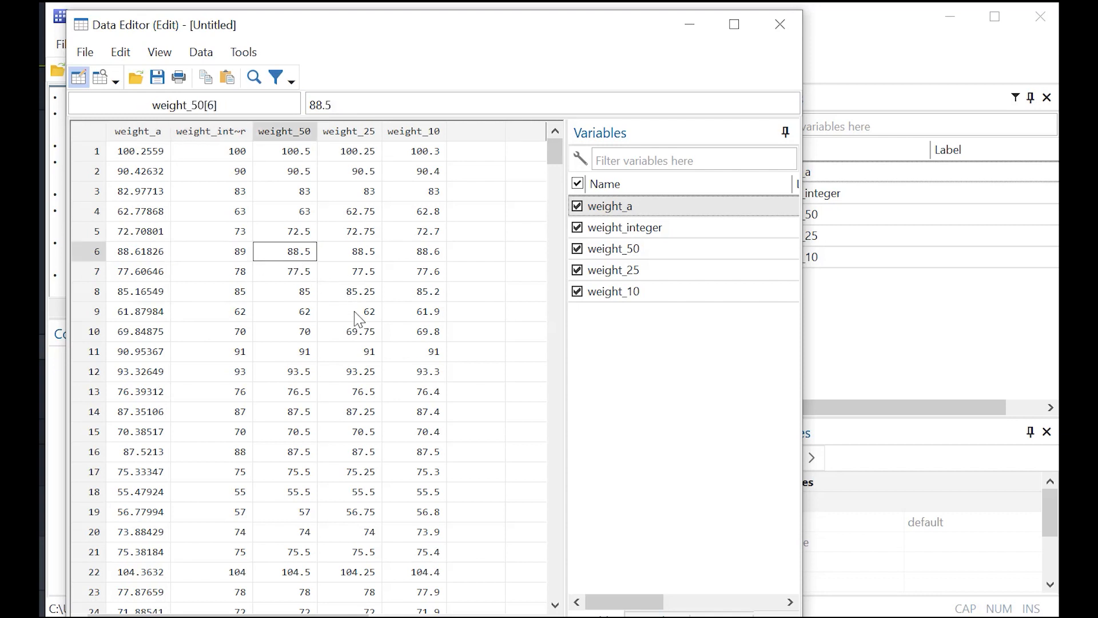
click(415, 332)
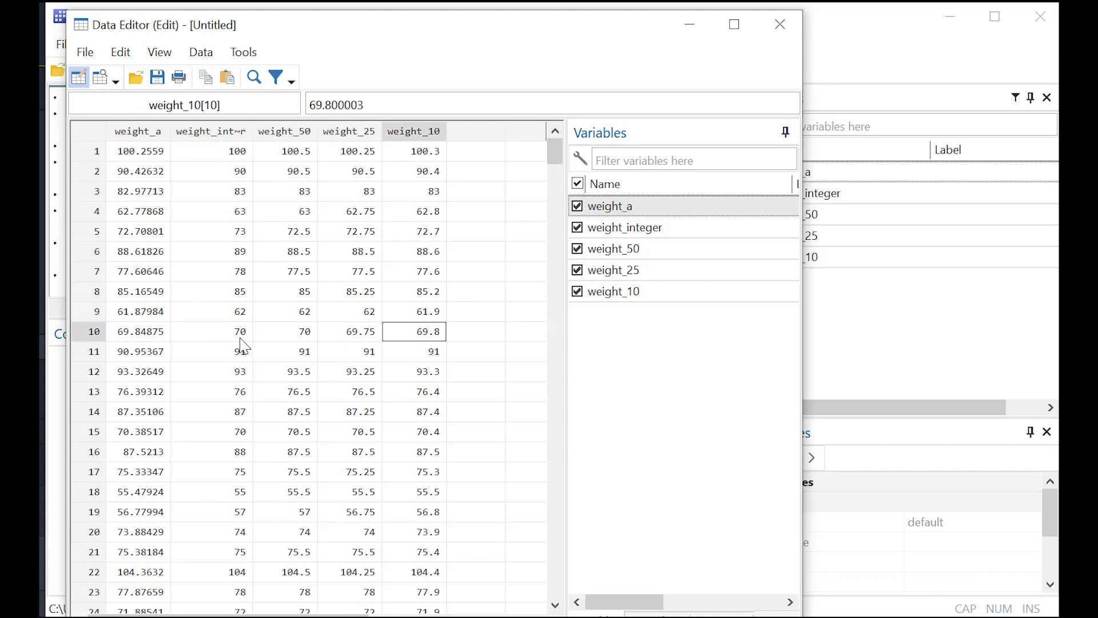
click(211, 331)
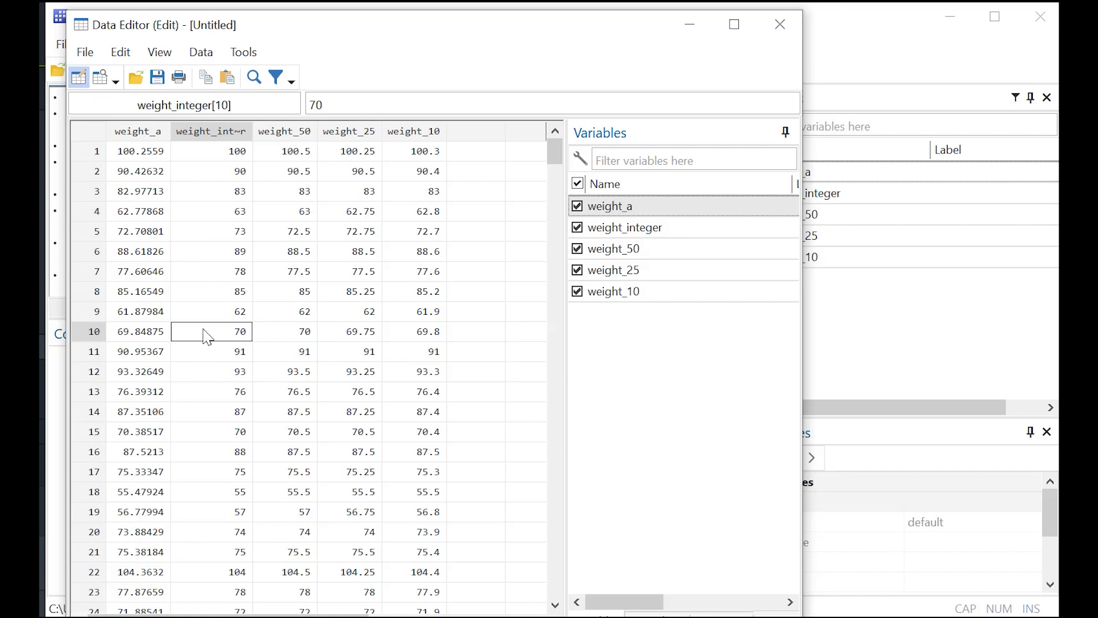
mouse_move(297, 311)
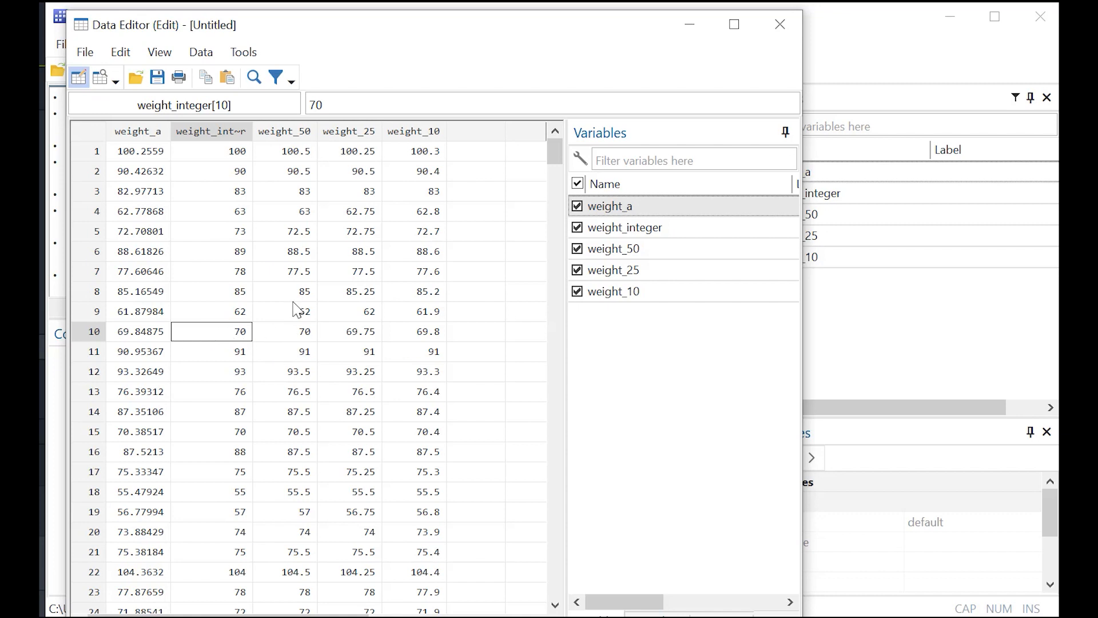
click(285, 271)
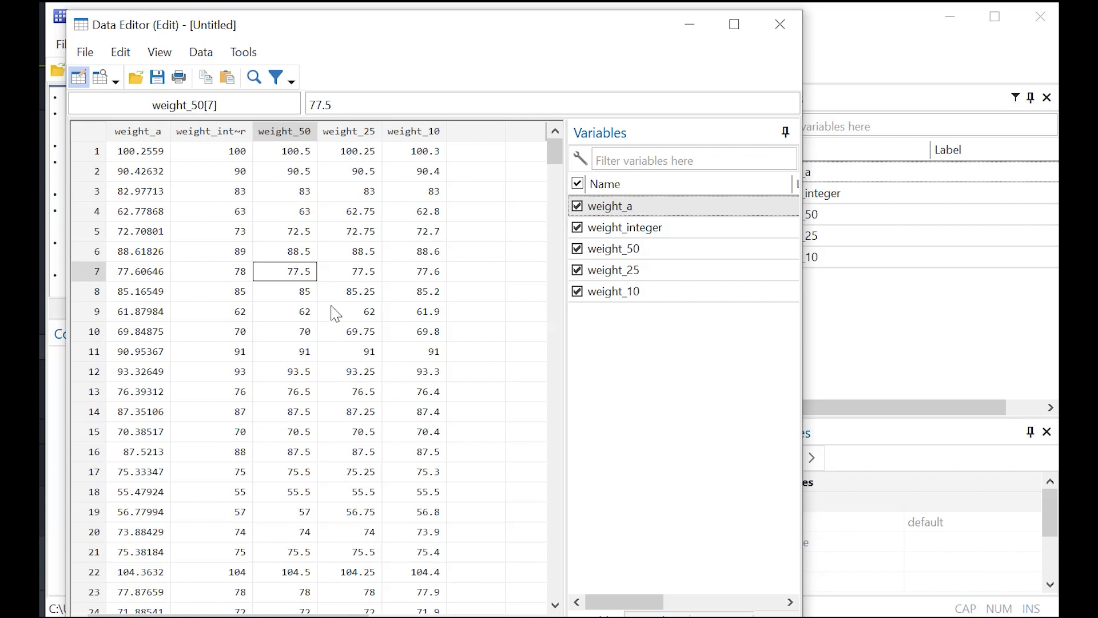
click(349, 272)
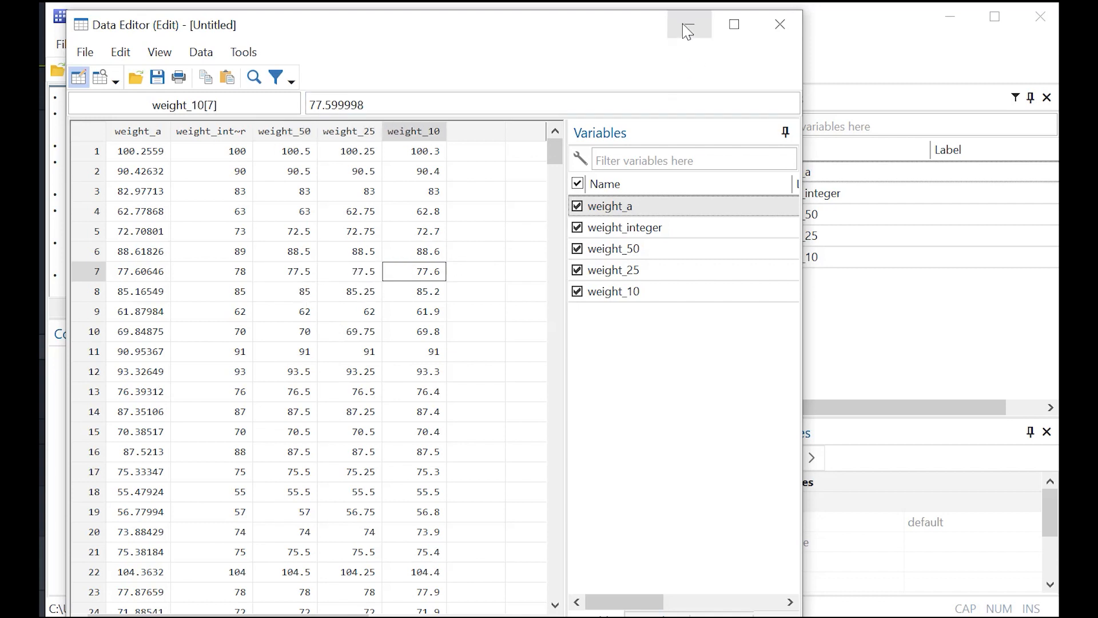
click(779, 24)
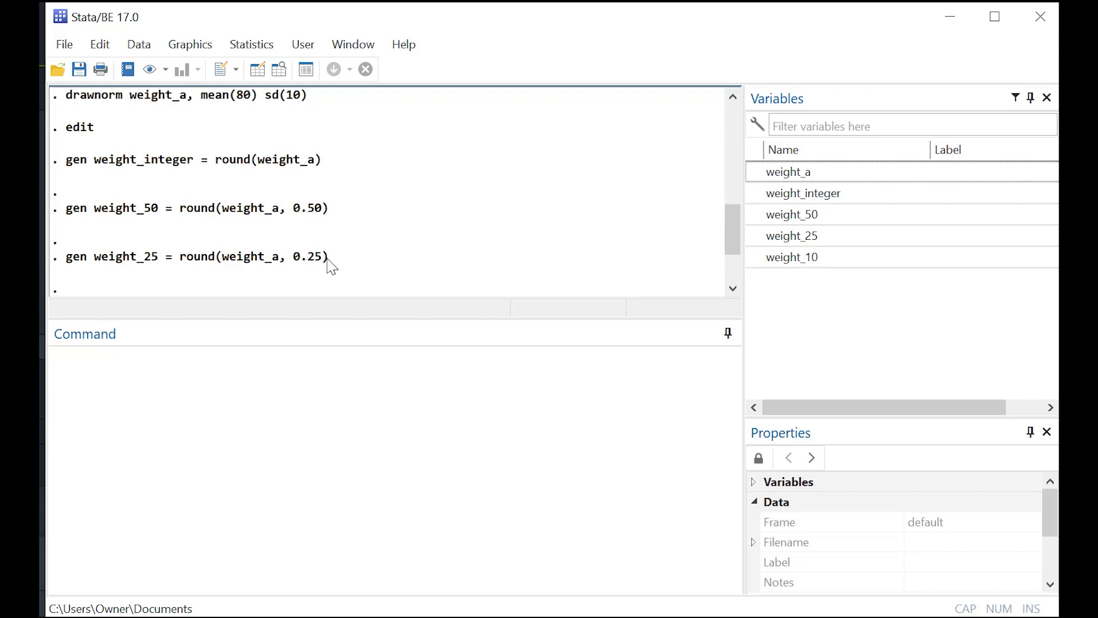
mouse_move(508, 262)
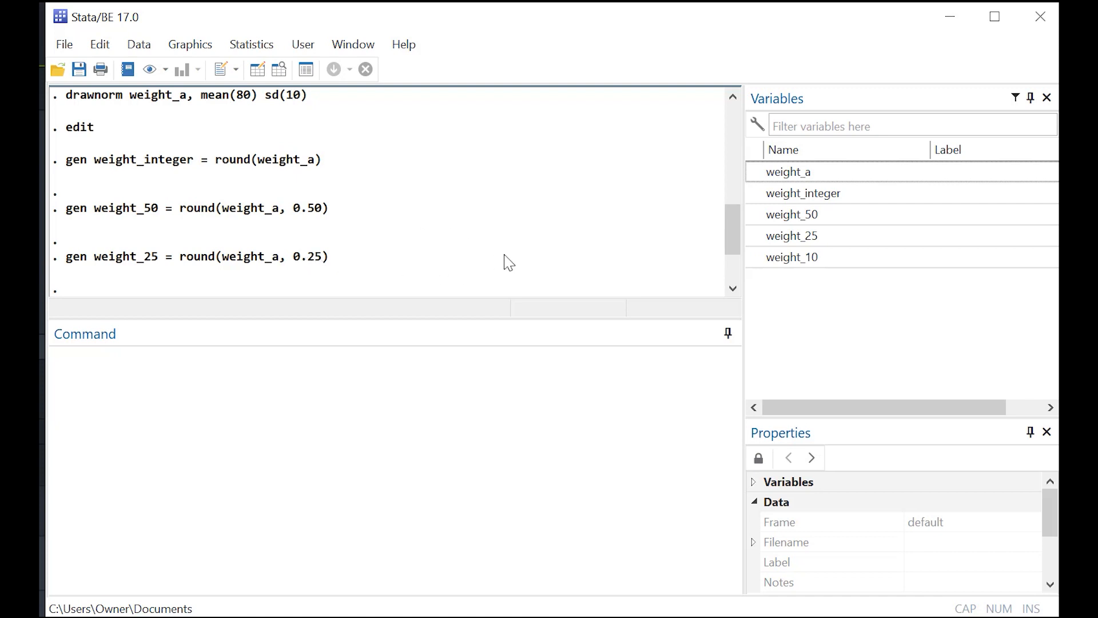